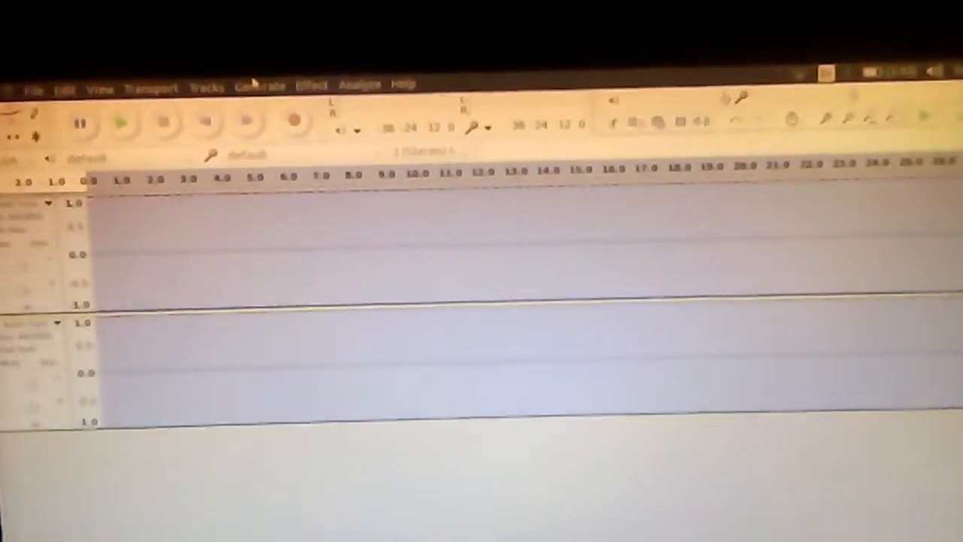
- Reveal the Tracks commands, including Mix and Render, for the two-track project
{"action": "left_click", "coordinate": [207, 82]}
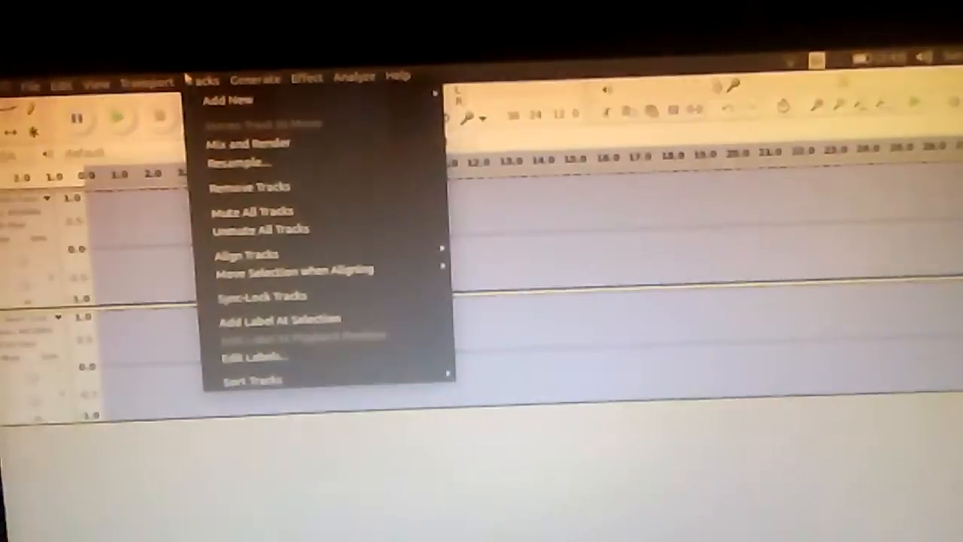